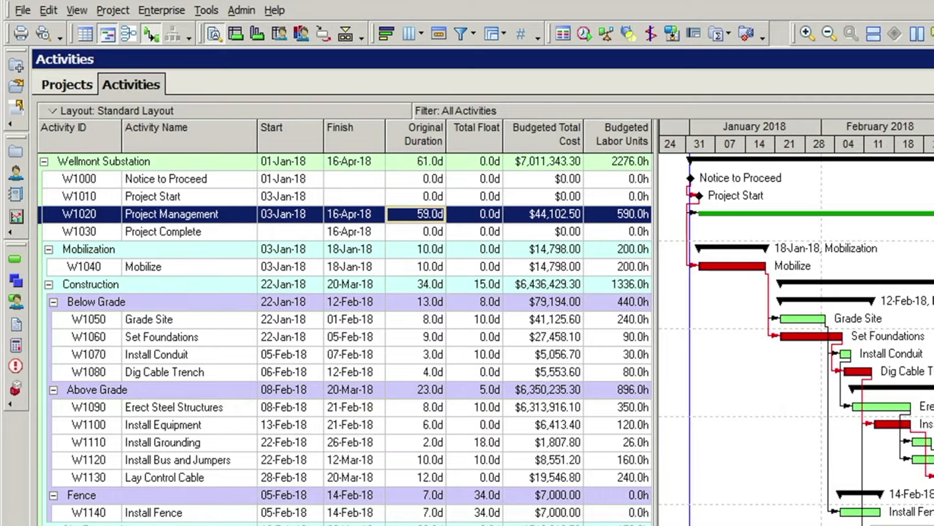
mouse_move(214, 188)
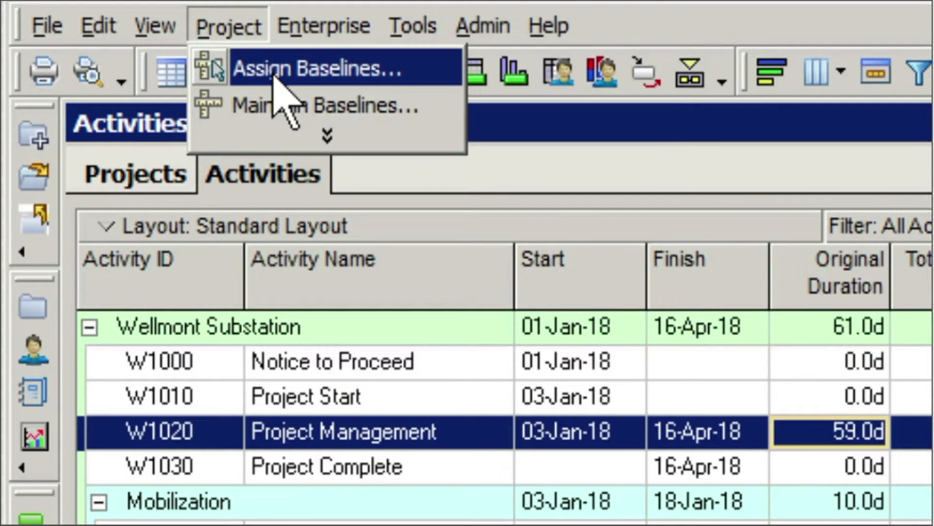
Bring up Assign Baselines for the Wellmont Substation project.
click(317, 67)
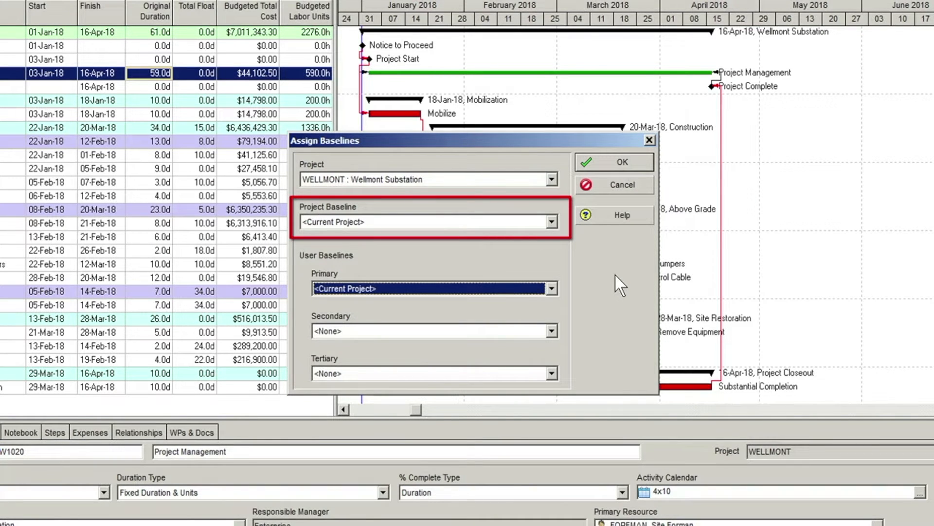
Review the project and user baseline fields, leave them at Current Project, and close Assign Baselines.
click(432, 222)
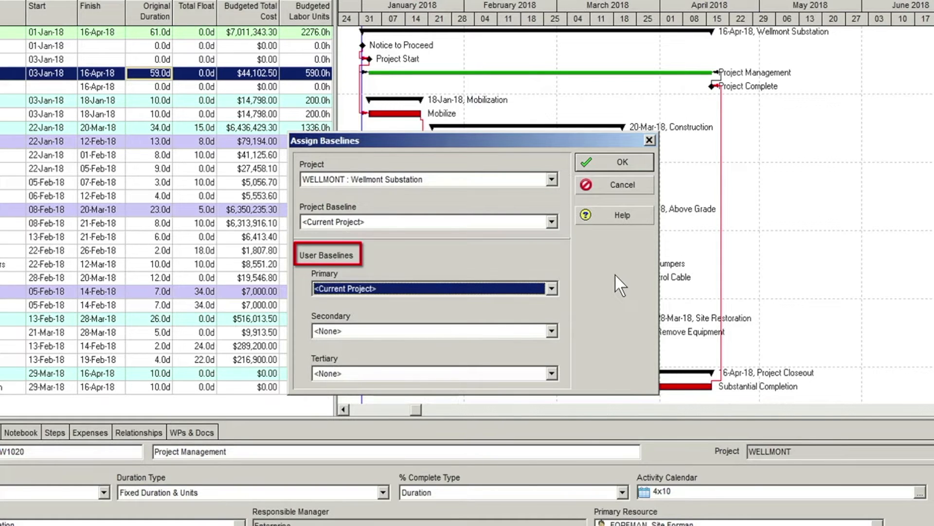
click(550, 288)
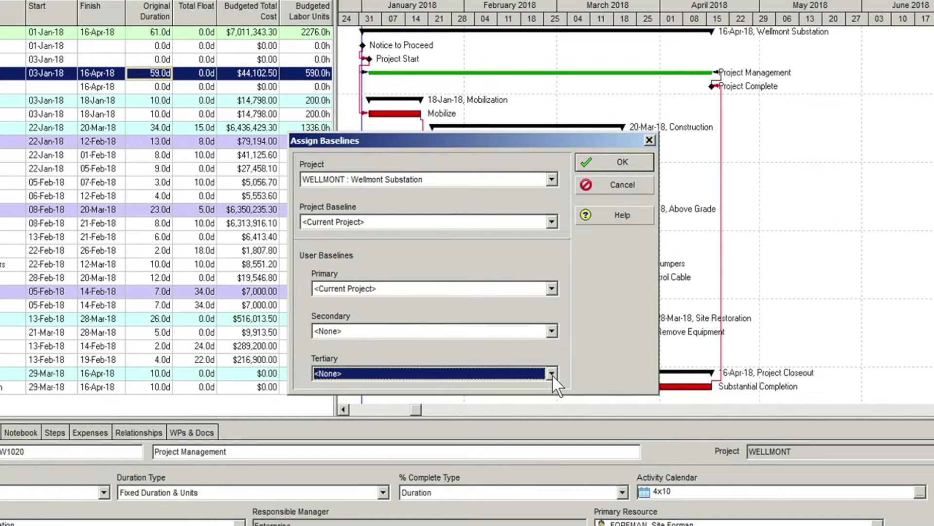
mouse_move(612, 275)
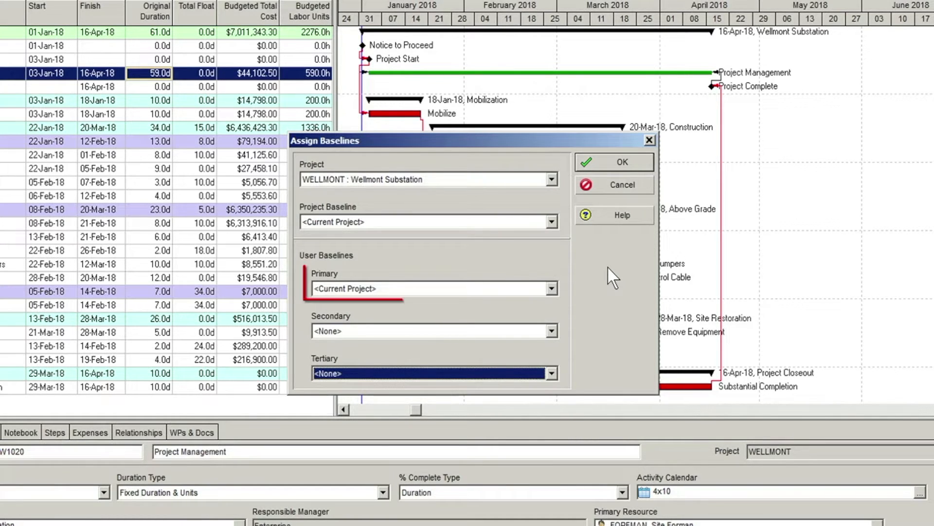
click(429, 330)
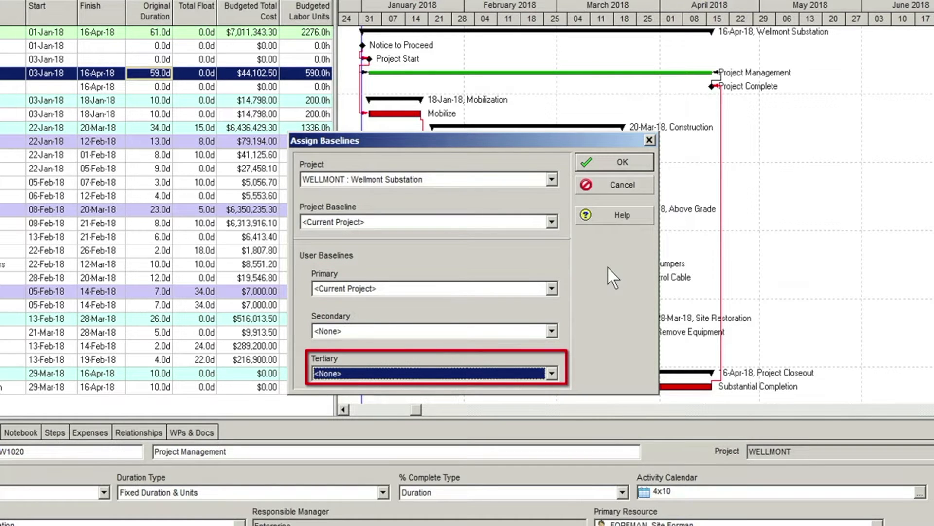
click(614, 163)
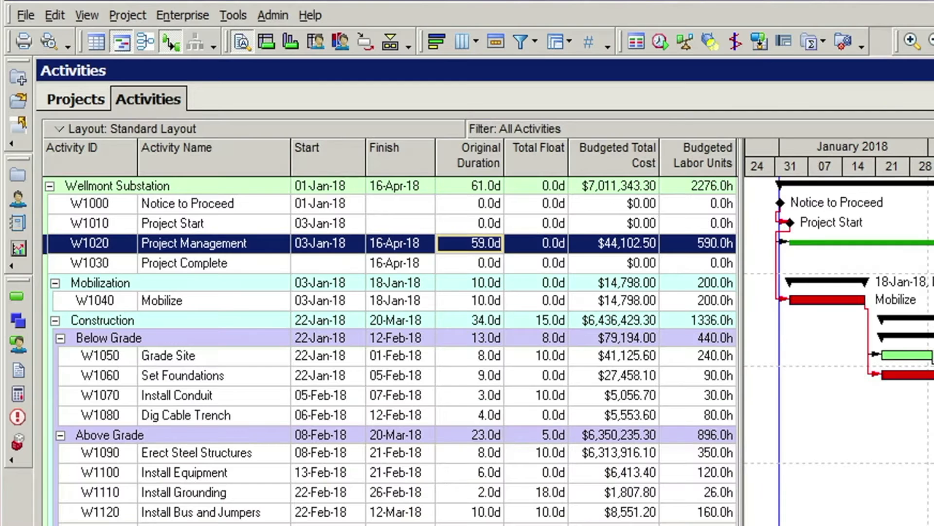
mouse_move(265, 182)
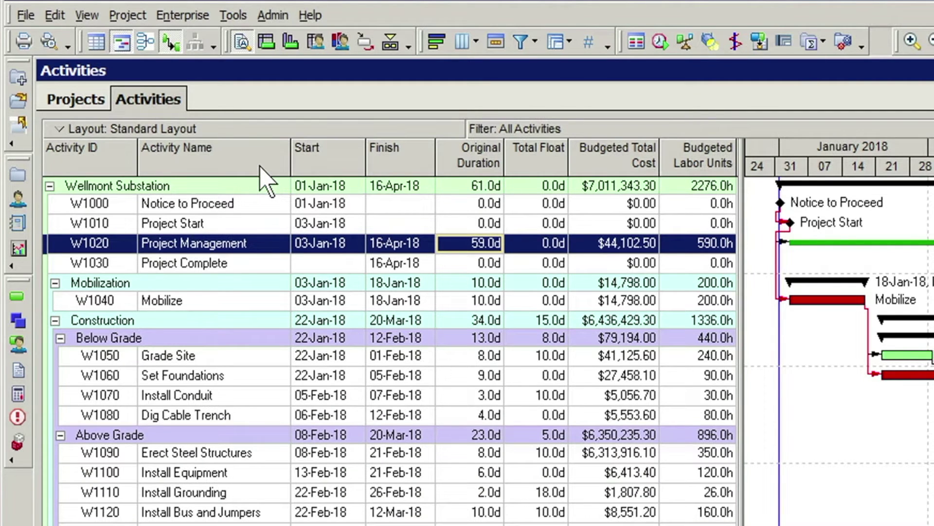
Bring up Maintain Baselines from the Project menu for Wellmont Substation.
click(127, 15)
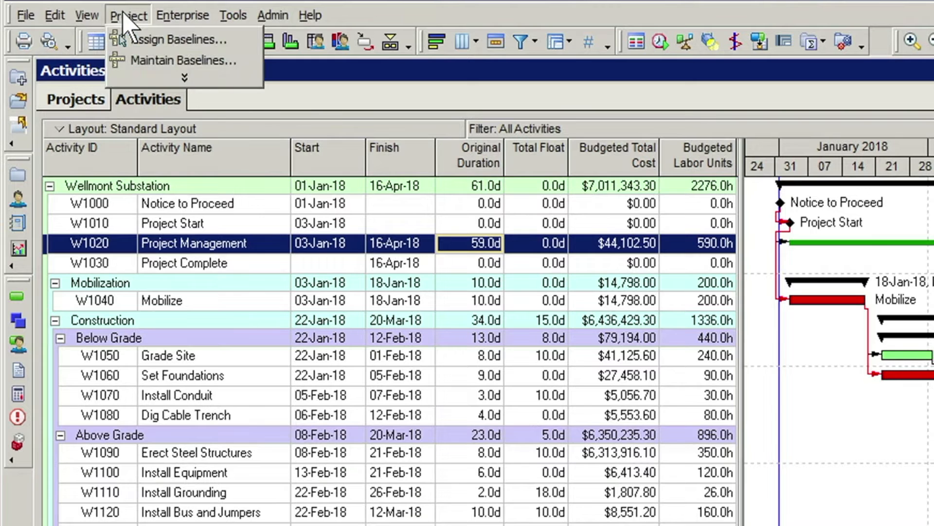
mouse_move(185, 60)
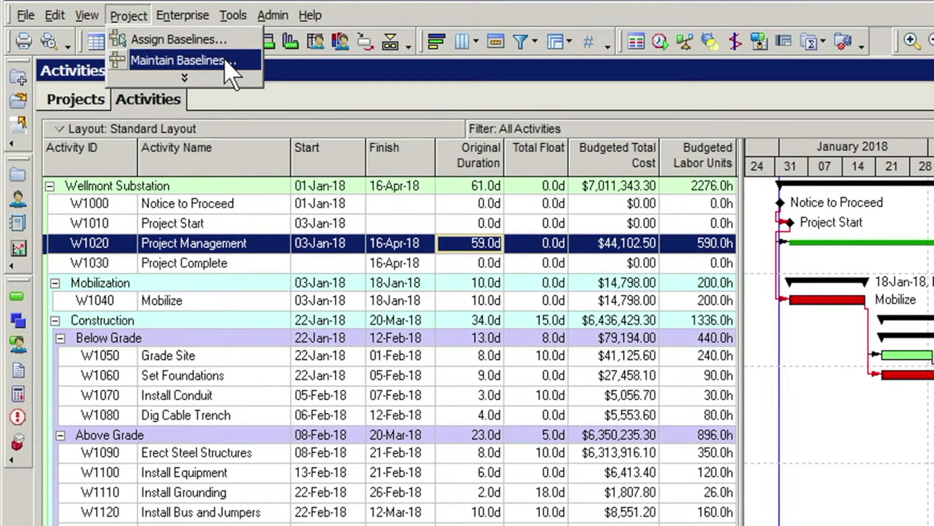
click(181, 60)
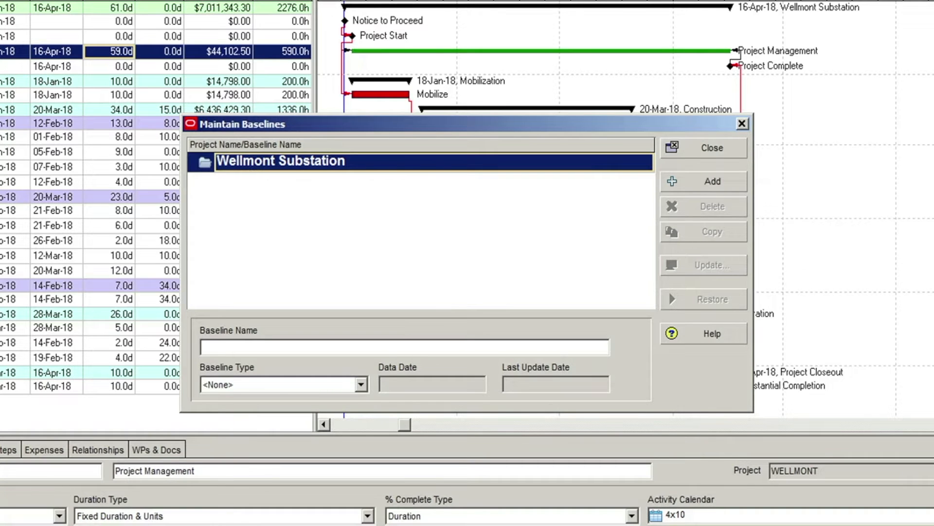
mouse_move(471, 197)
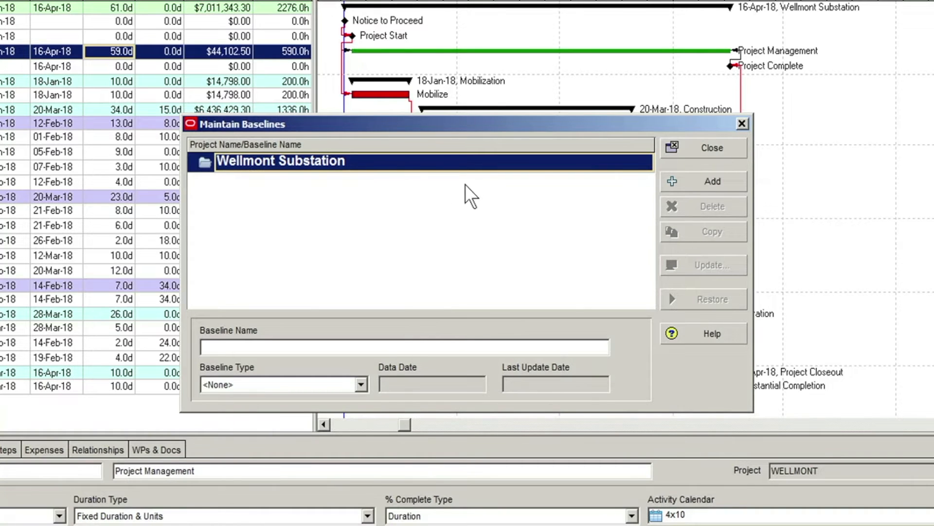
mouse_move(477, 202)
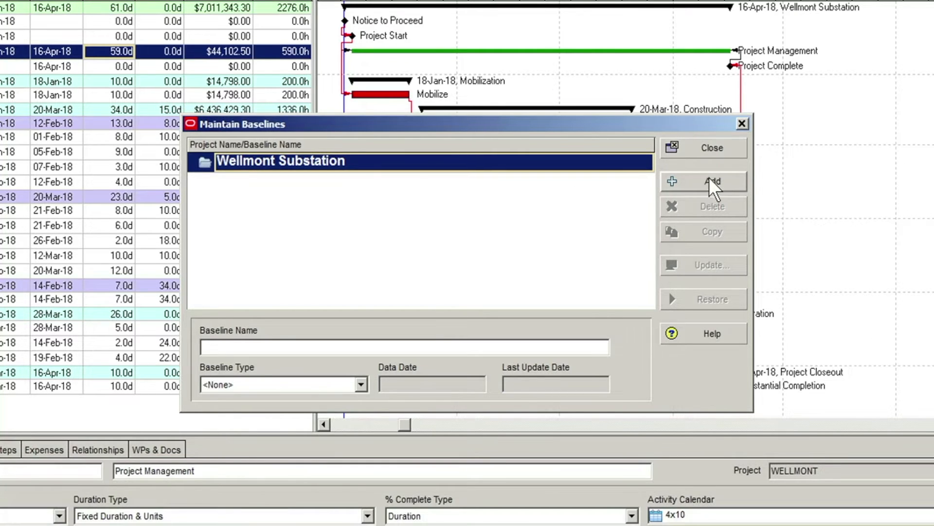
Add a new baseline 'Wellmont Substation - B1' as a copy of the current project.
click(712, 181)
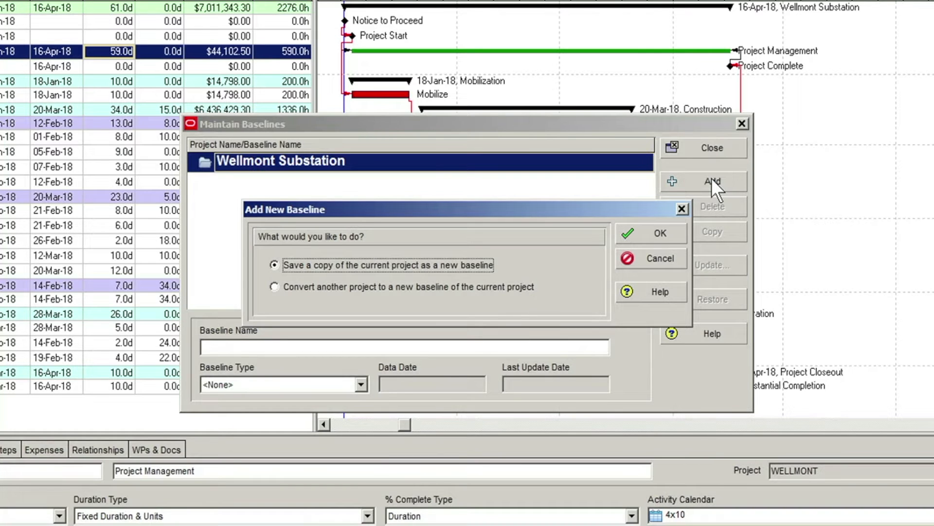
click(660, 258)
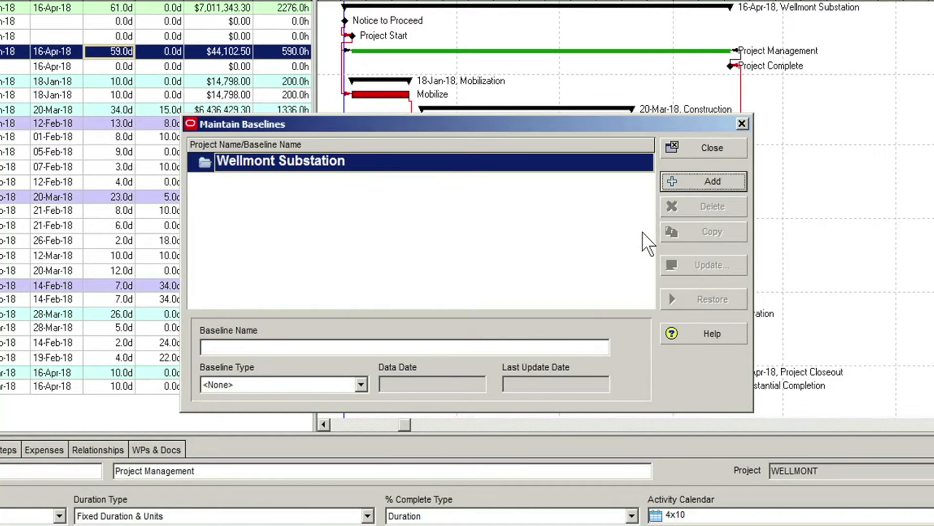
click(712, 181)
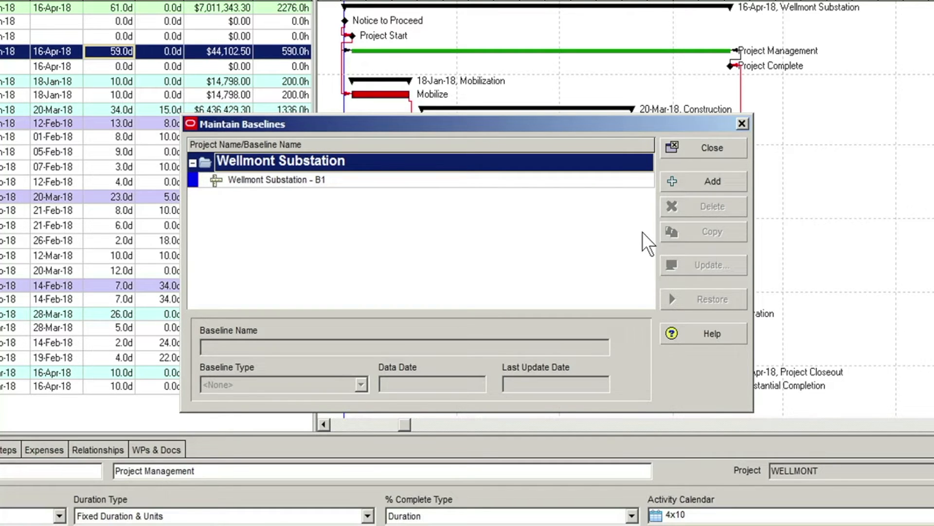
mouse_move(495, 194)
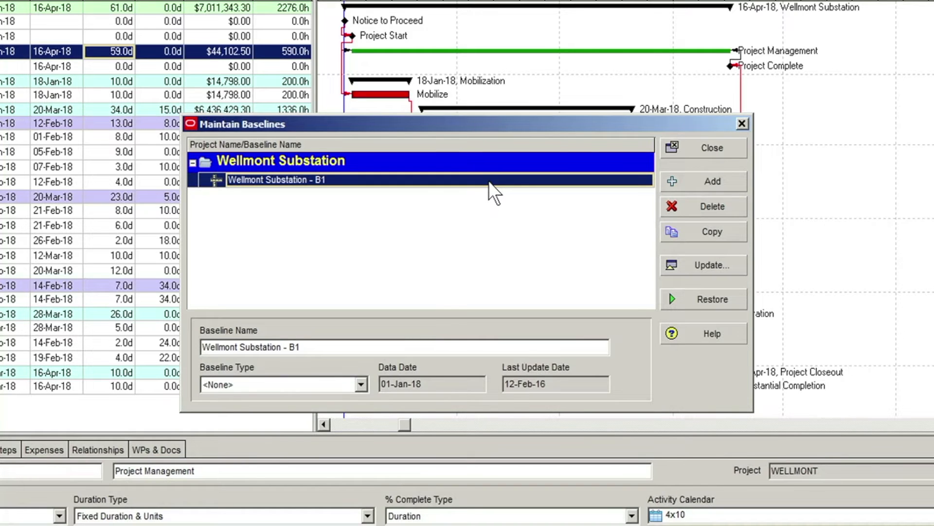
mouse_move(328, 259)
text(aseline)
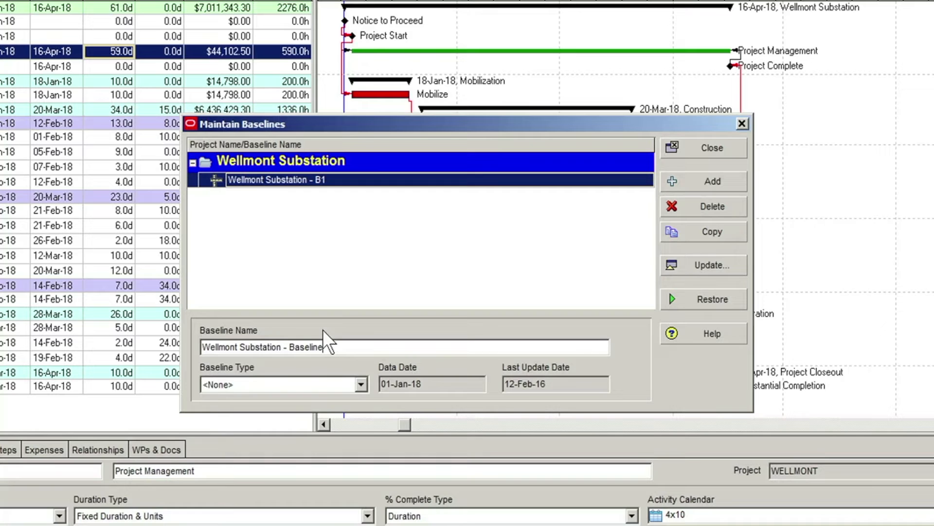
Set the baseline type to Management Sign-Off Baseline and close Maintain Baselines.
click(360, 383)
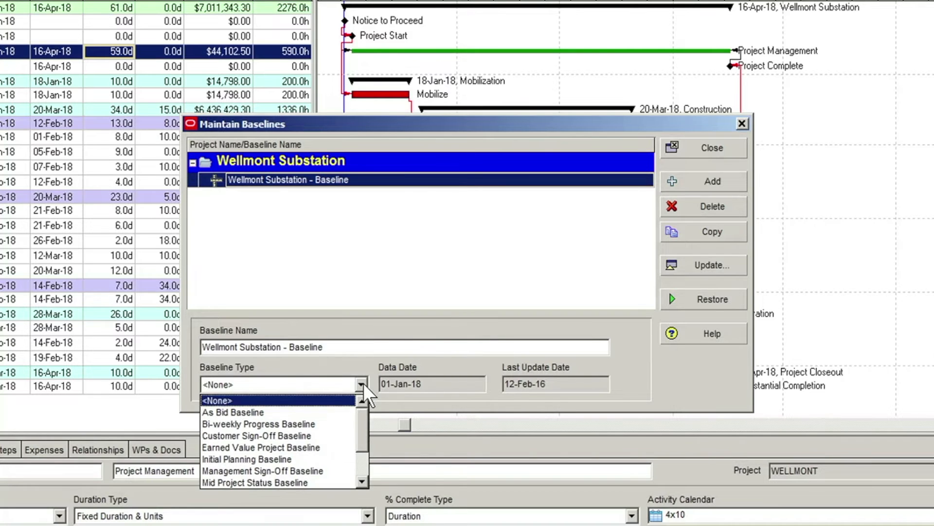
scroll(down, 3)
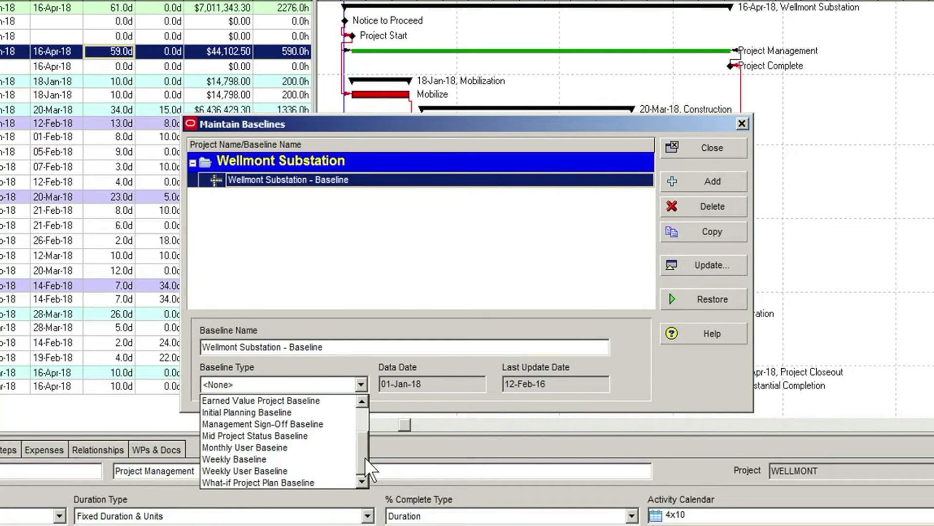
mouse_move(367, 458)
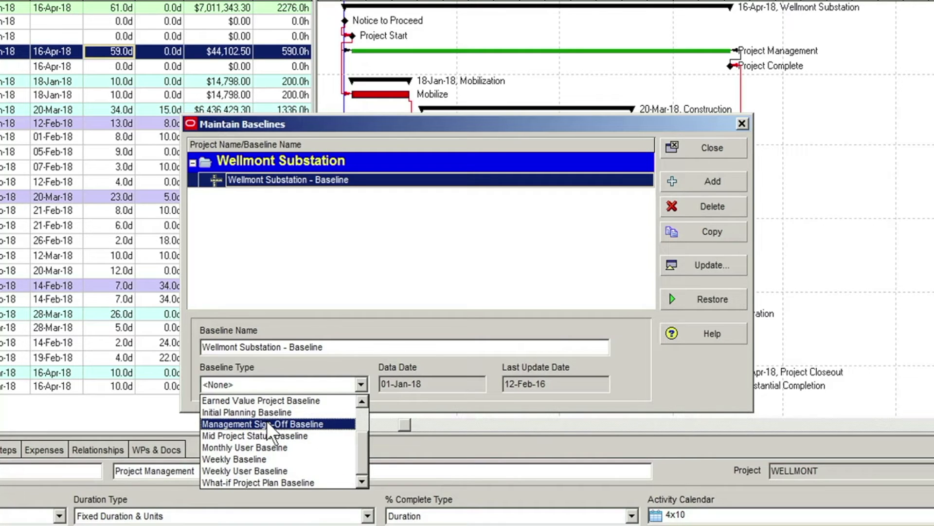
click(262, 423)
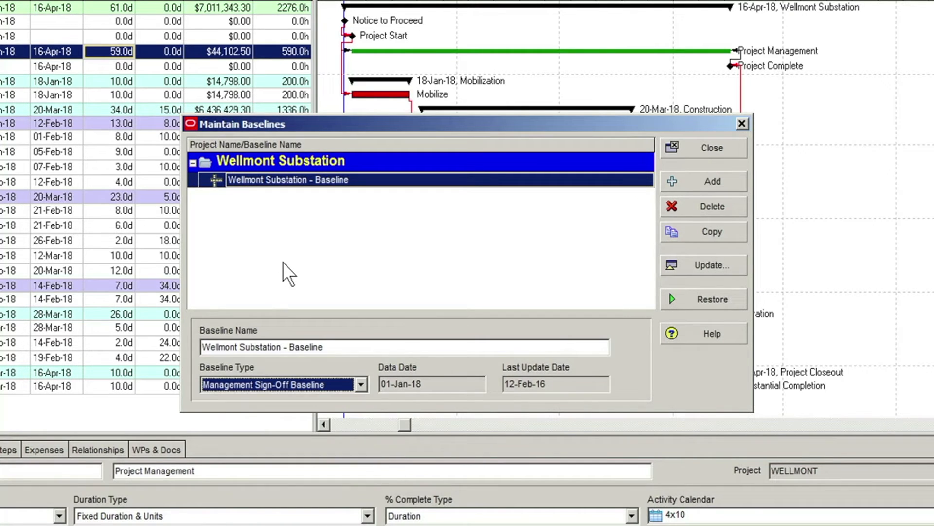
mouse_move(322, 264)
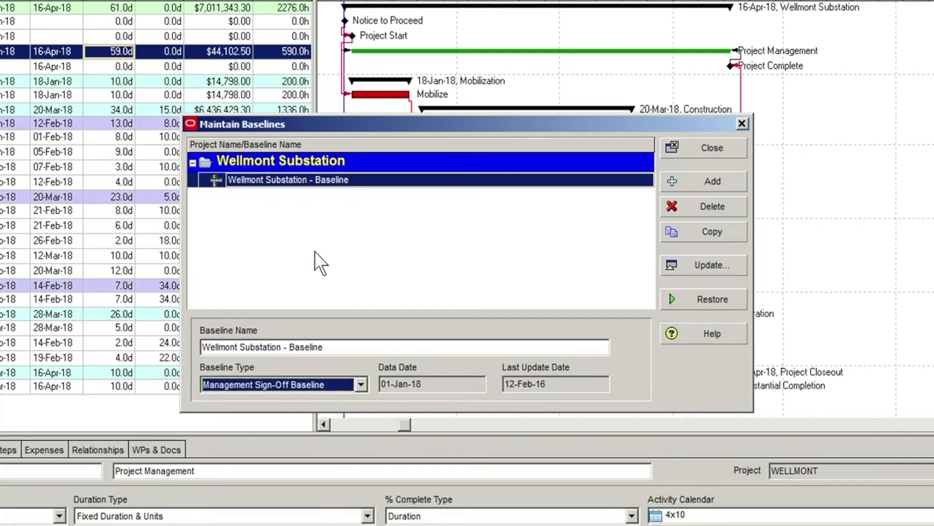
click(360, 383)
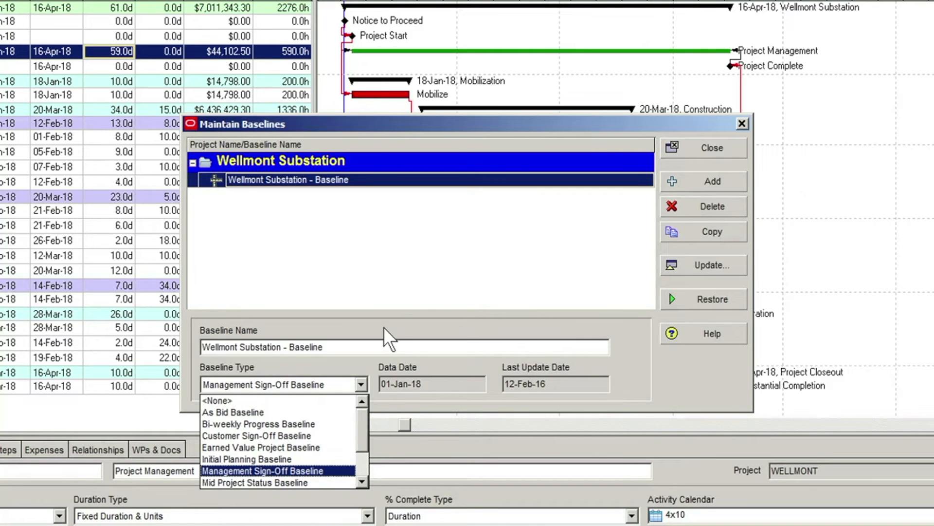
click(261, 470)
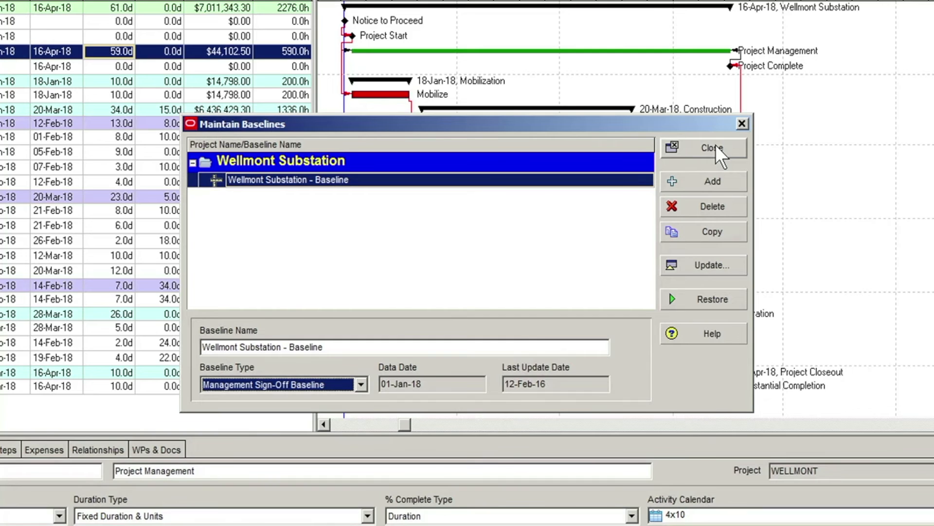
click(711, 148)
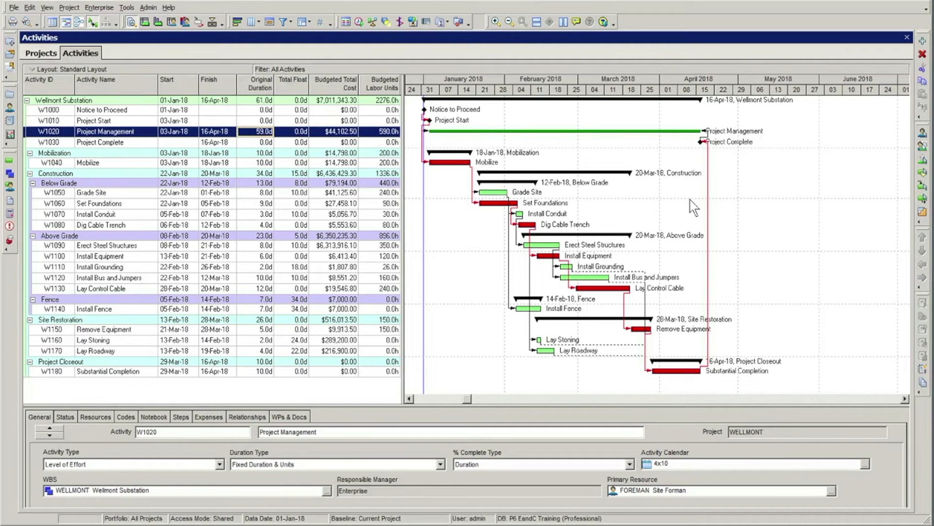
mouse_move(157, 58)
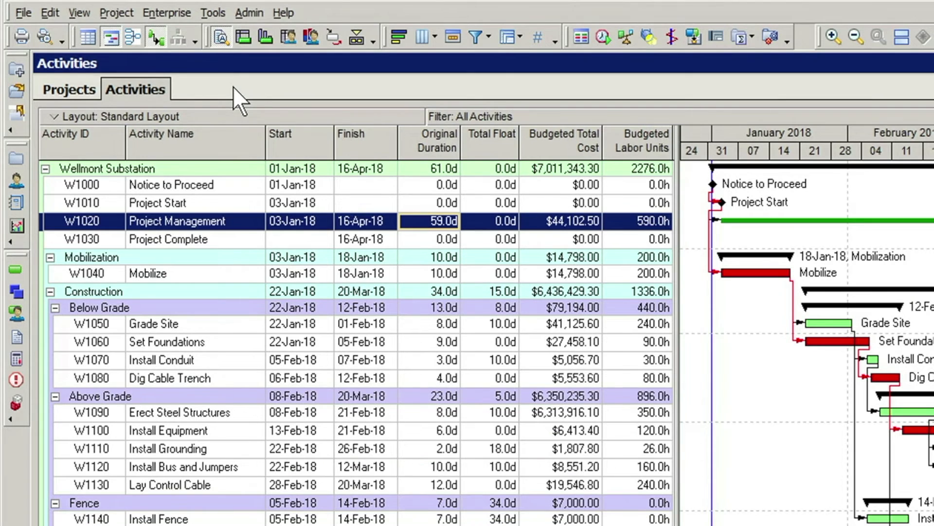
mouse_move(149, 23)
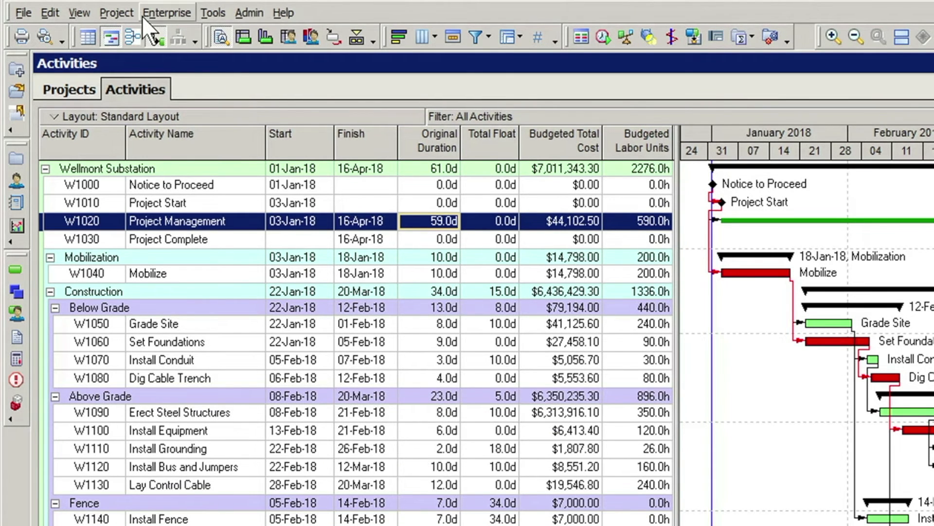
Bring up Assign Baselines again from the Project menu.
click(116, 12)
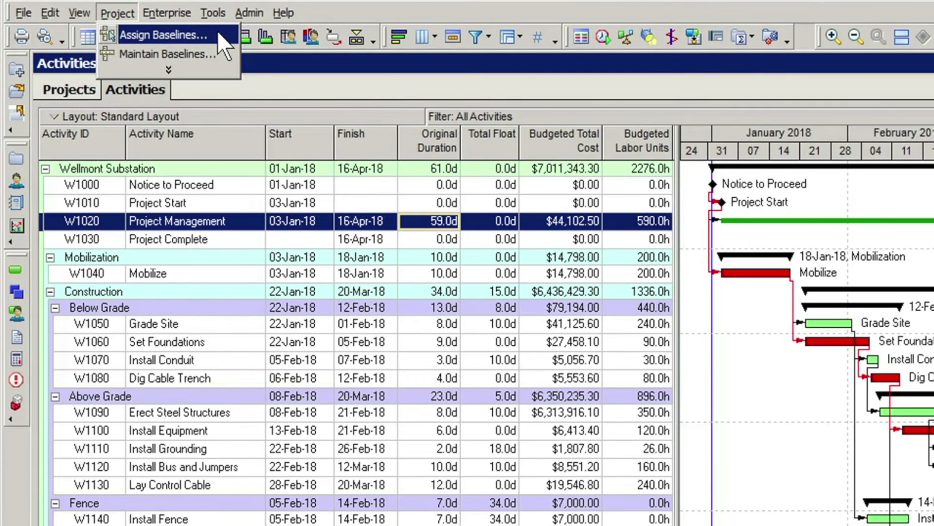
click(164, 35)
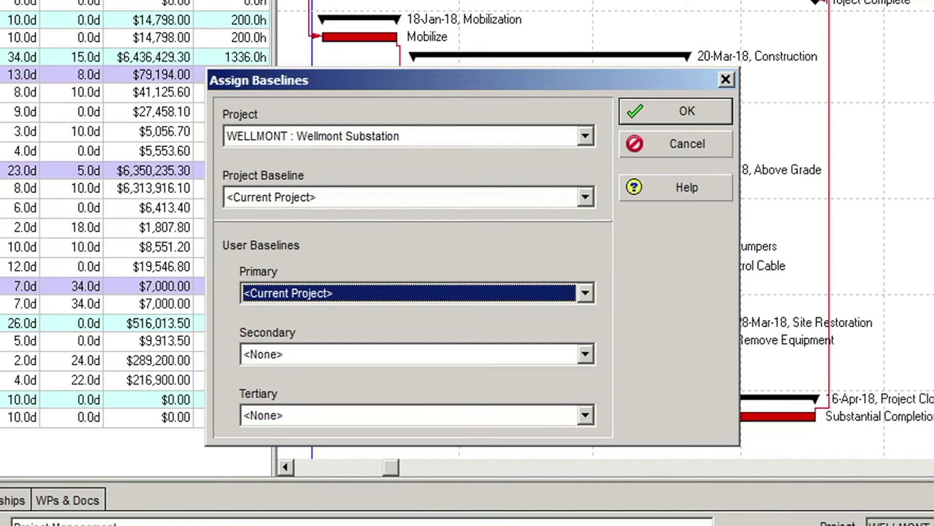
mouse_move(676, 265)
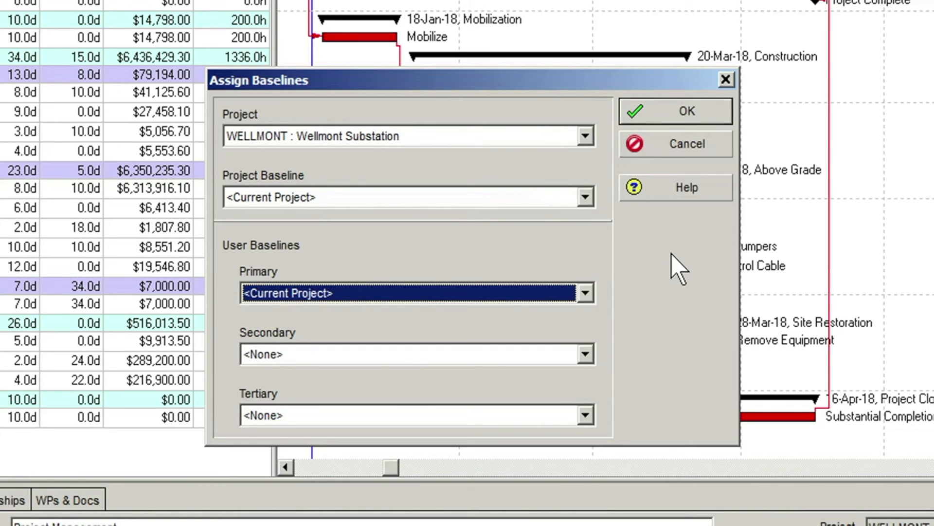
mouse_move(596, 149)
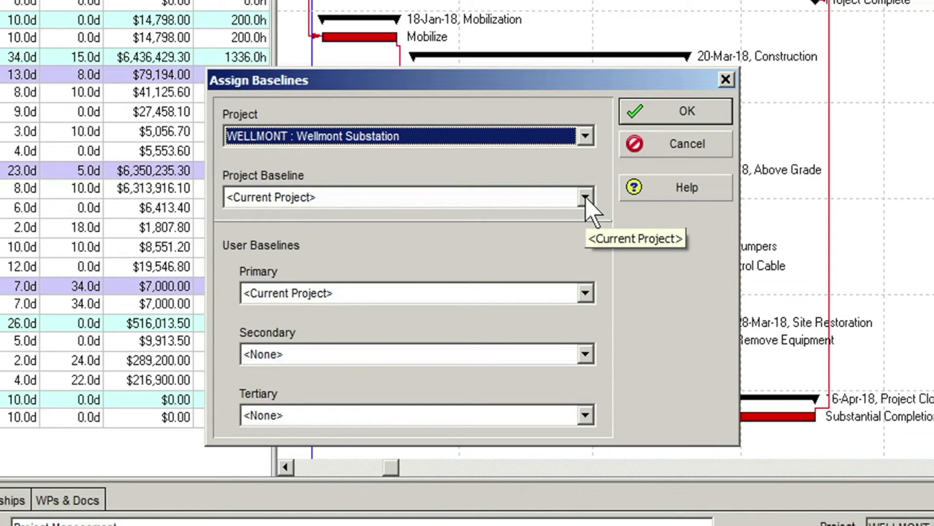
mouse_move(587, 211)
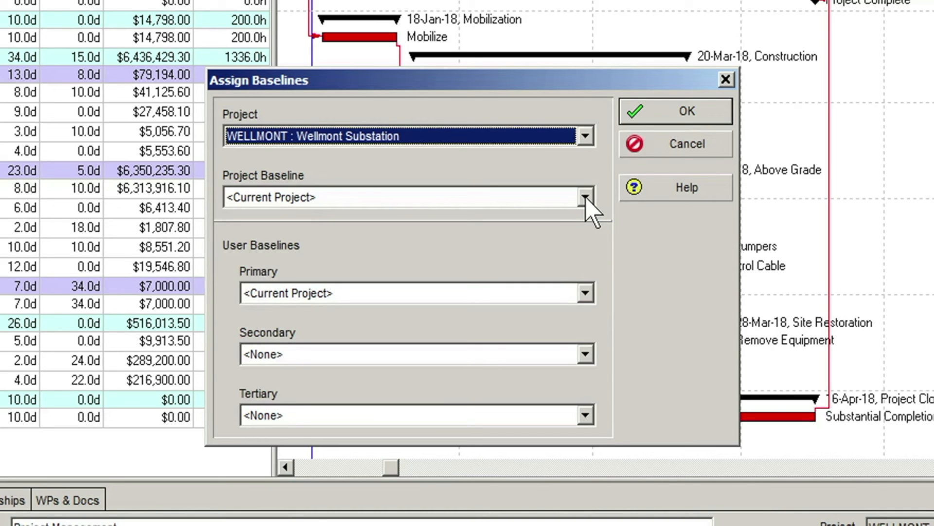
Choose Wellmont Substation - Baseline as the Project Baseline.
click(584, 197)
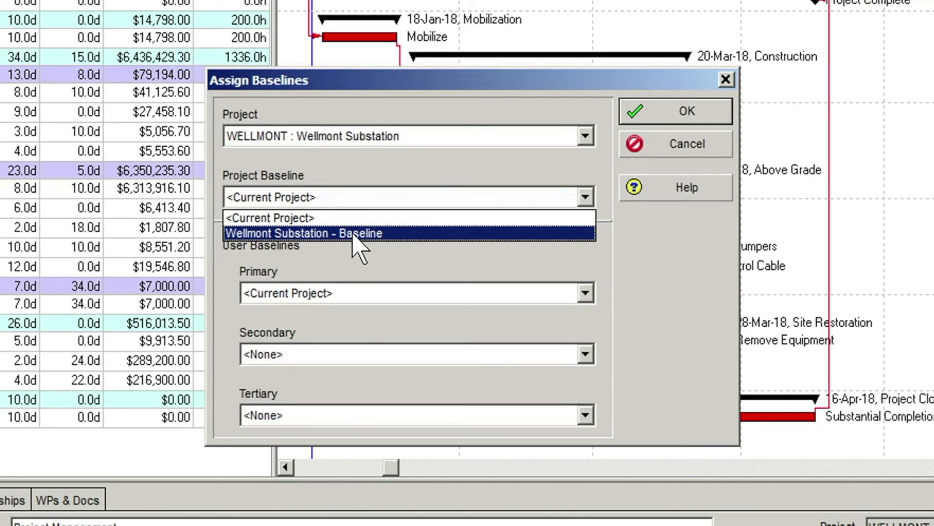
click(304, 233)
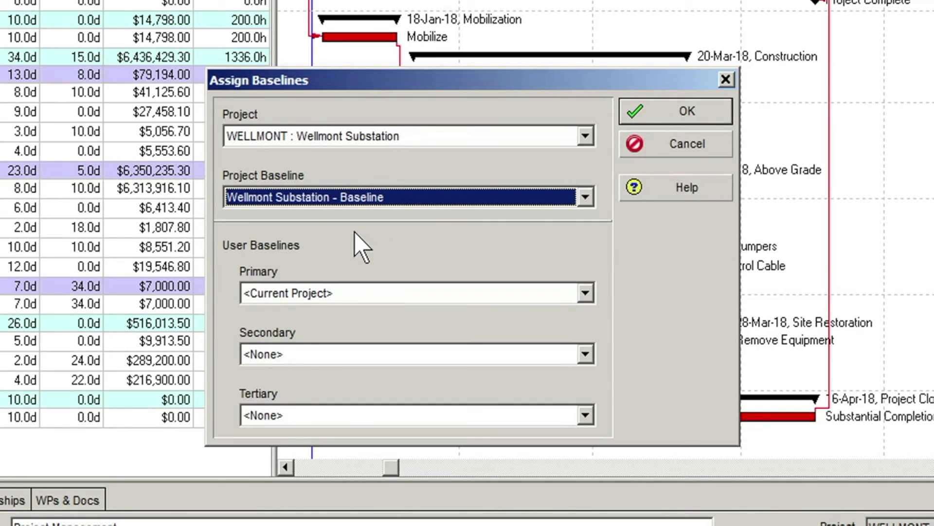